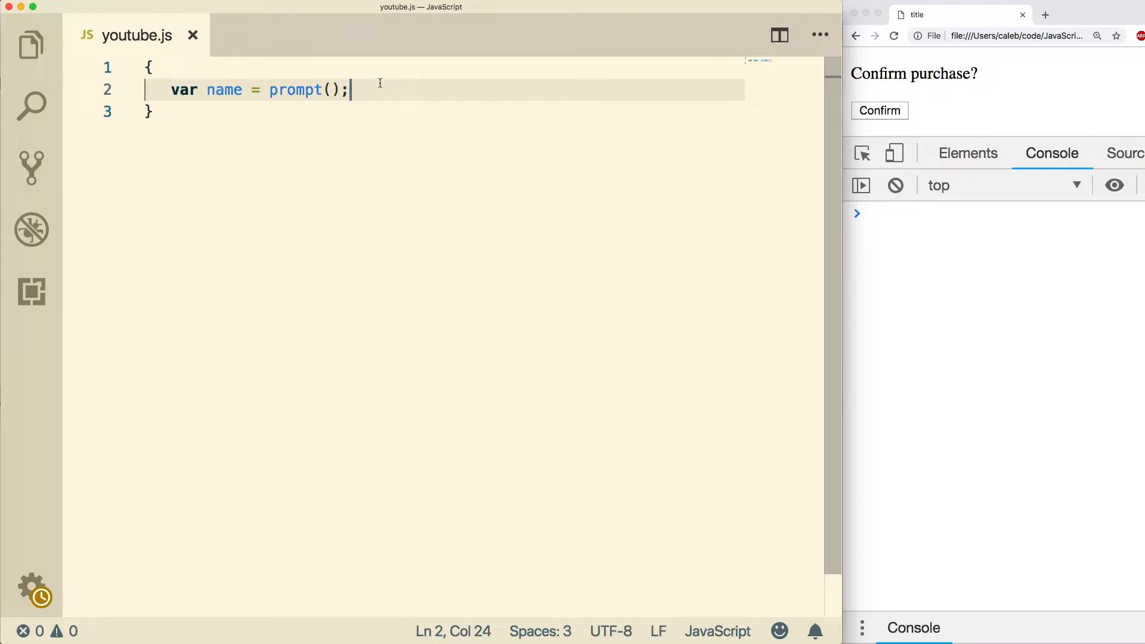
mouse_move(237, 90)
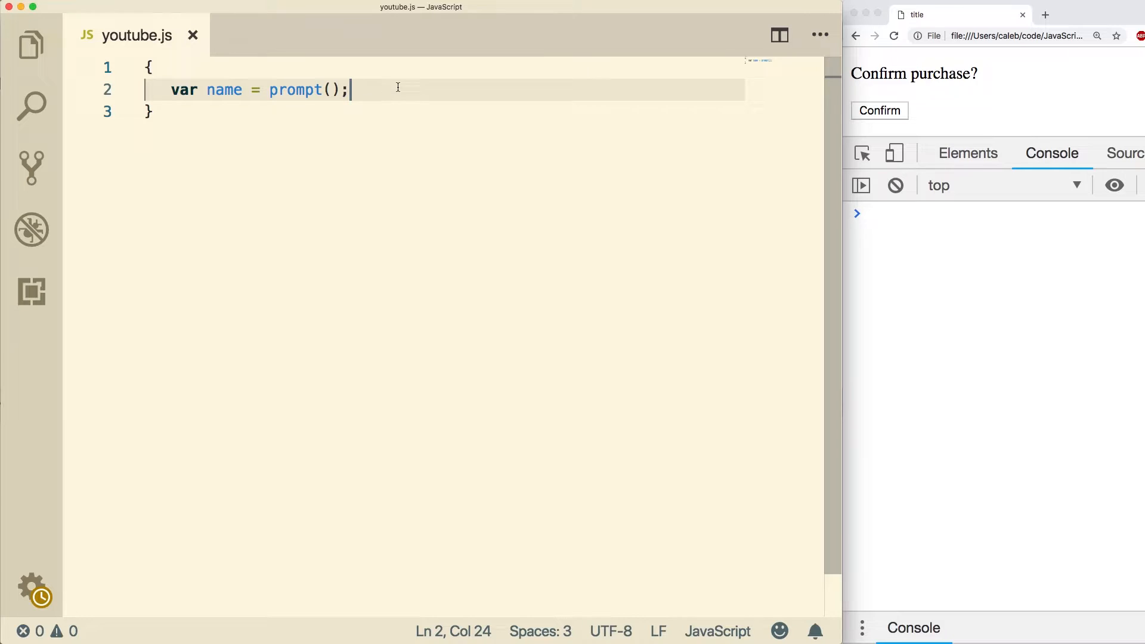
- Add an empty if statement with braces below the prompt line
key(Enter)
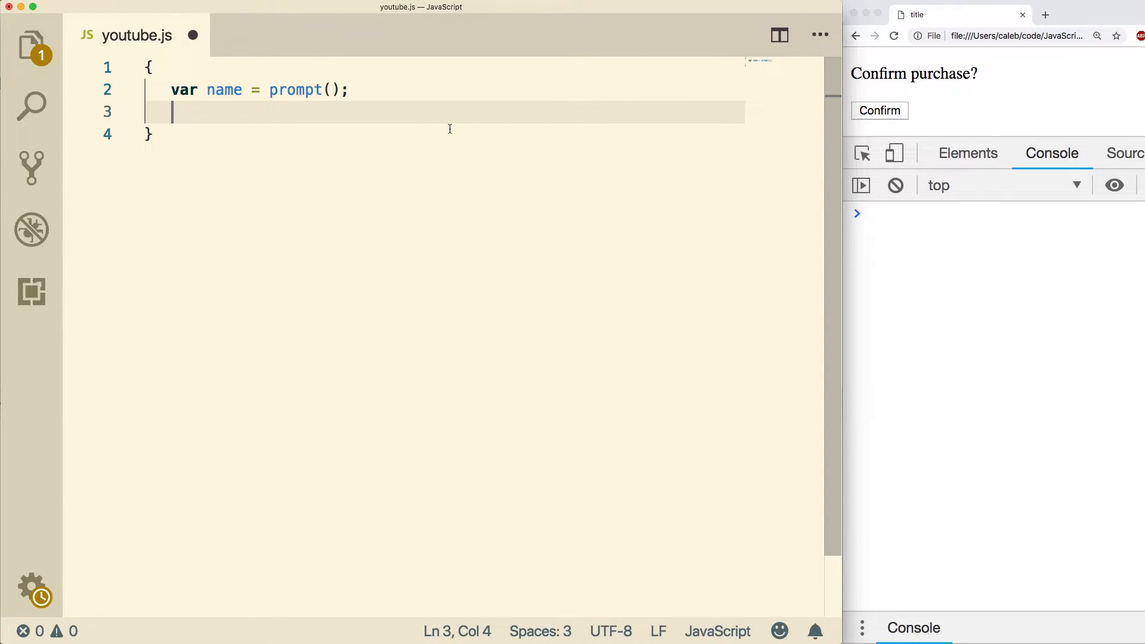
text(if()
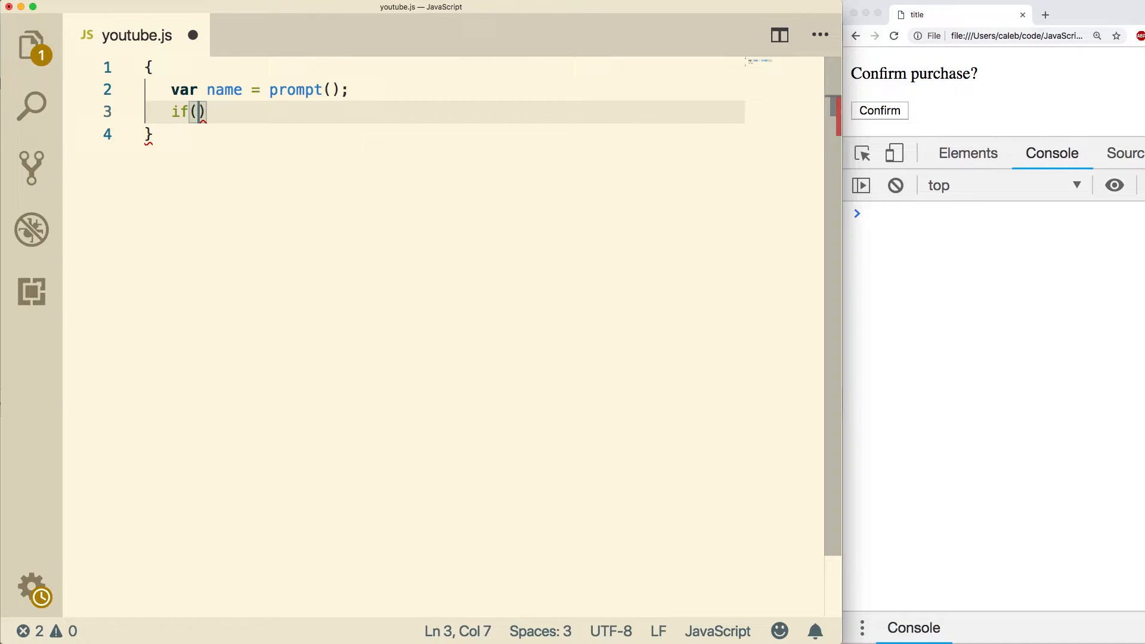
key(Right)
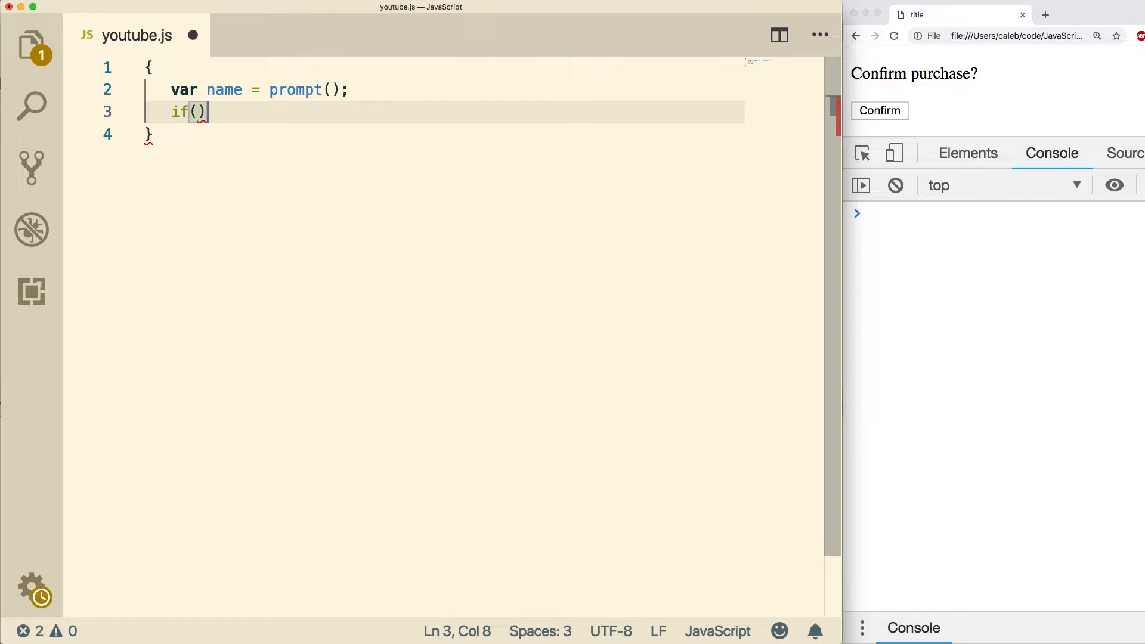
text({)
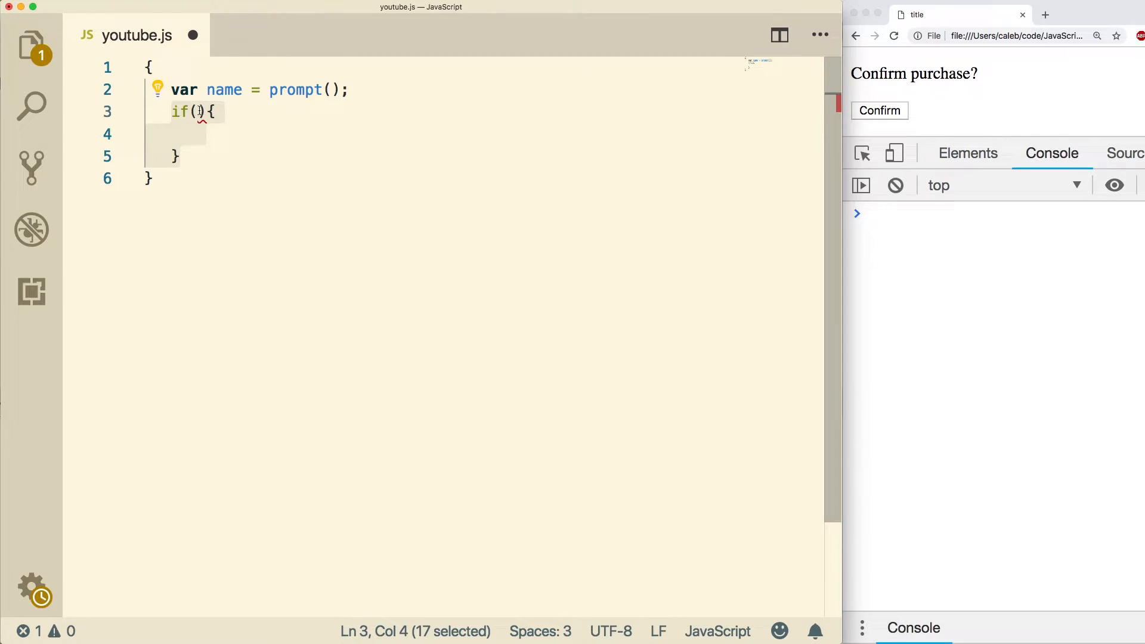
click(195, 111)
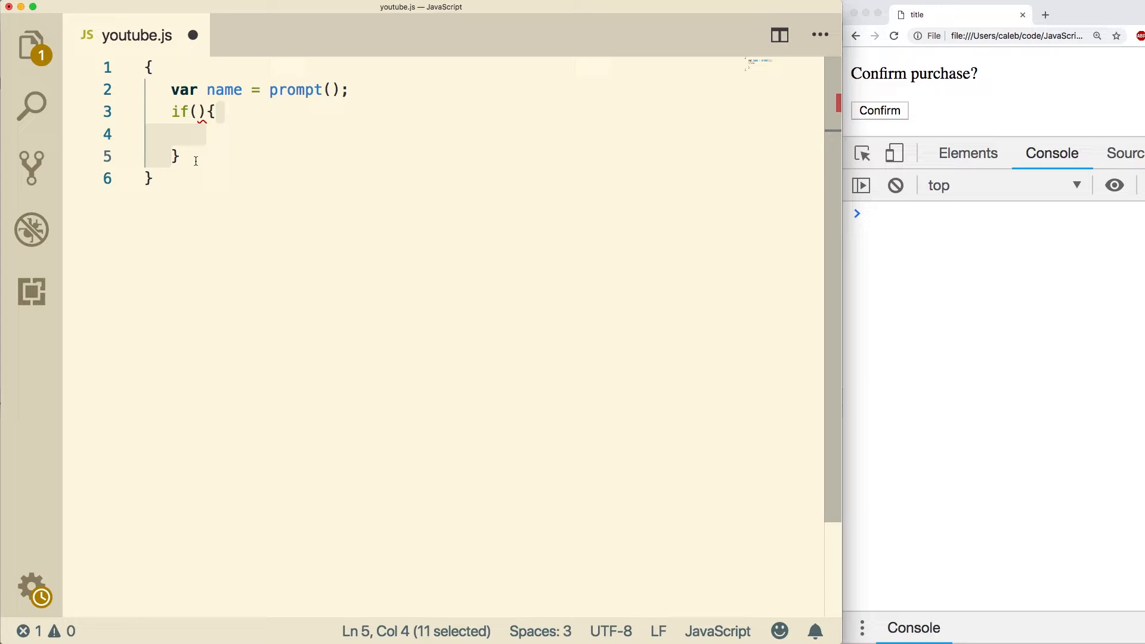
- Make the if condition check name === "Caleb"
text(n)
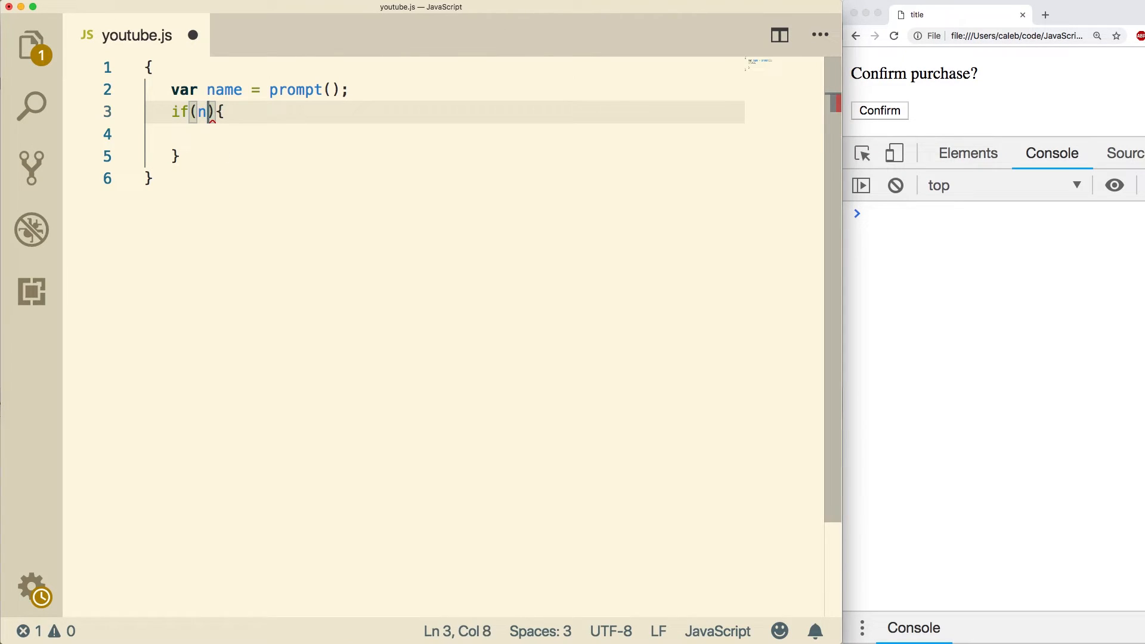
text(ame ===)
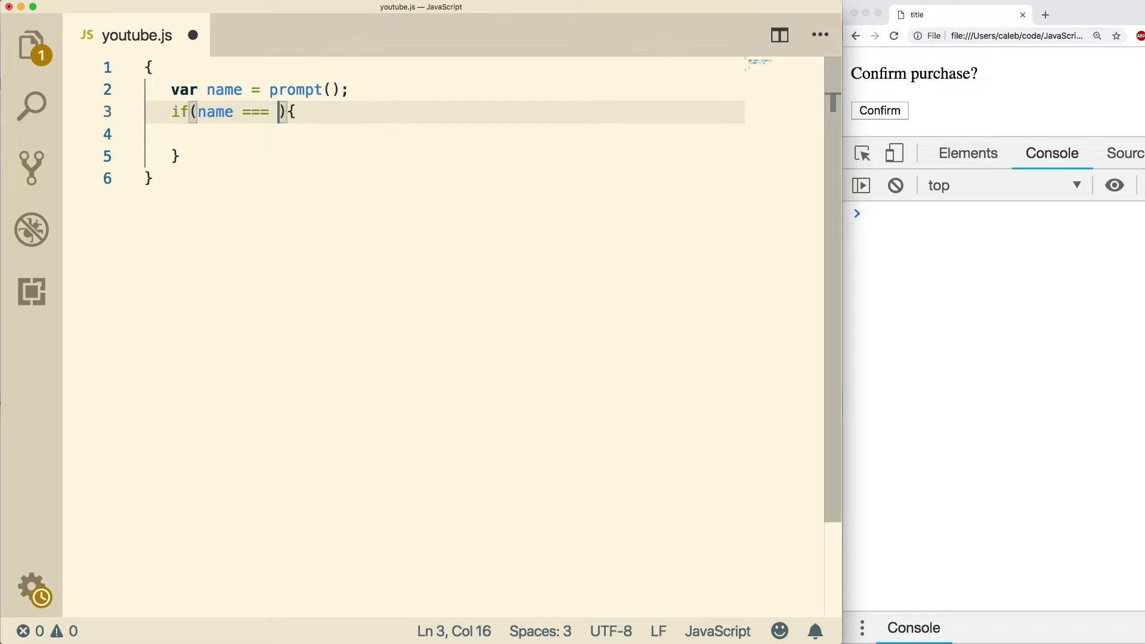
text("Caleb")
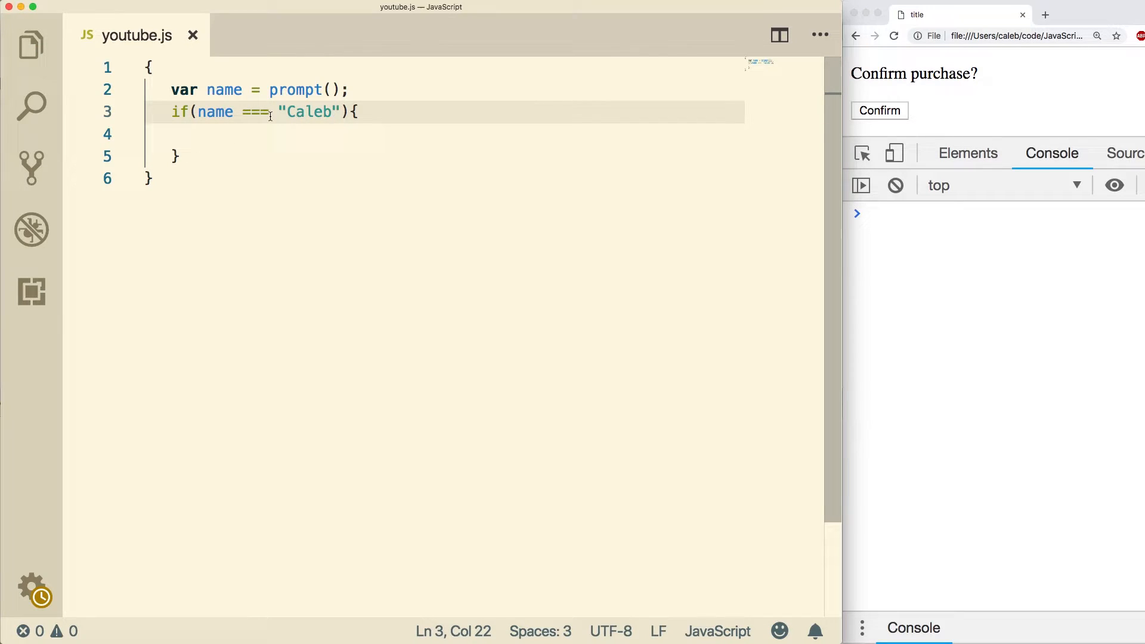
- Append the comment '//identity operator // strict equality' to that line
double_click(255, 111)
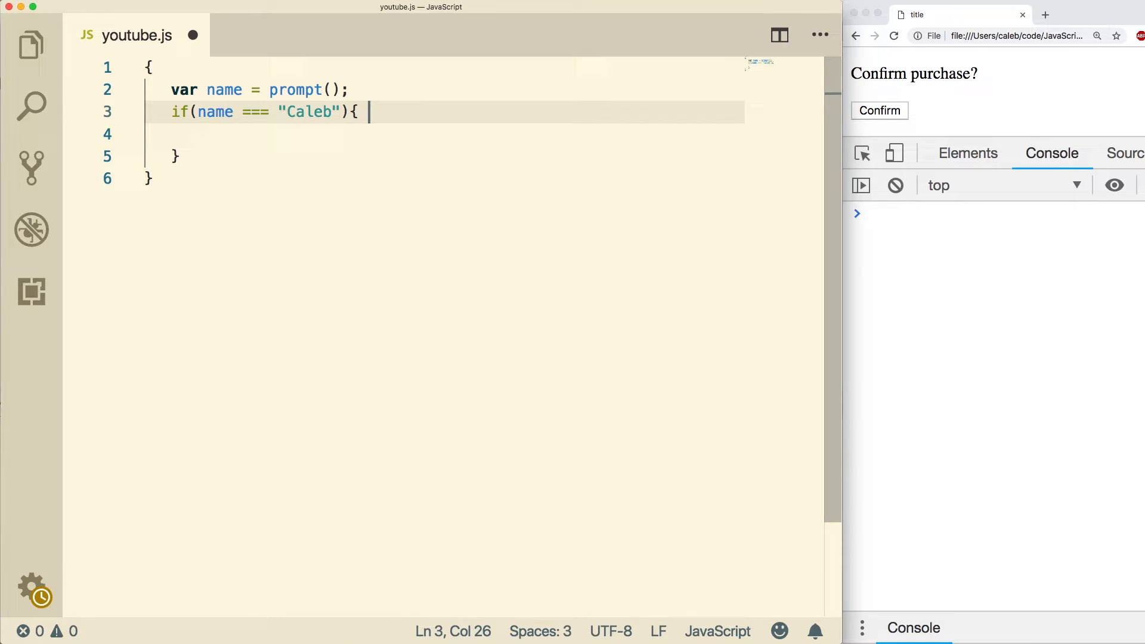
text(//identity operator //)
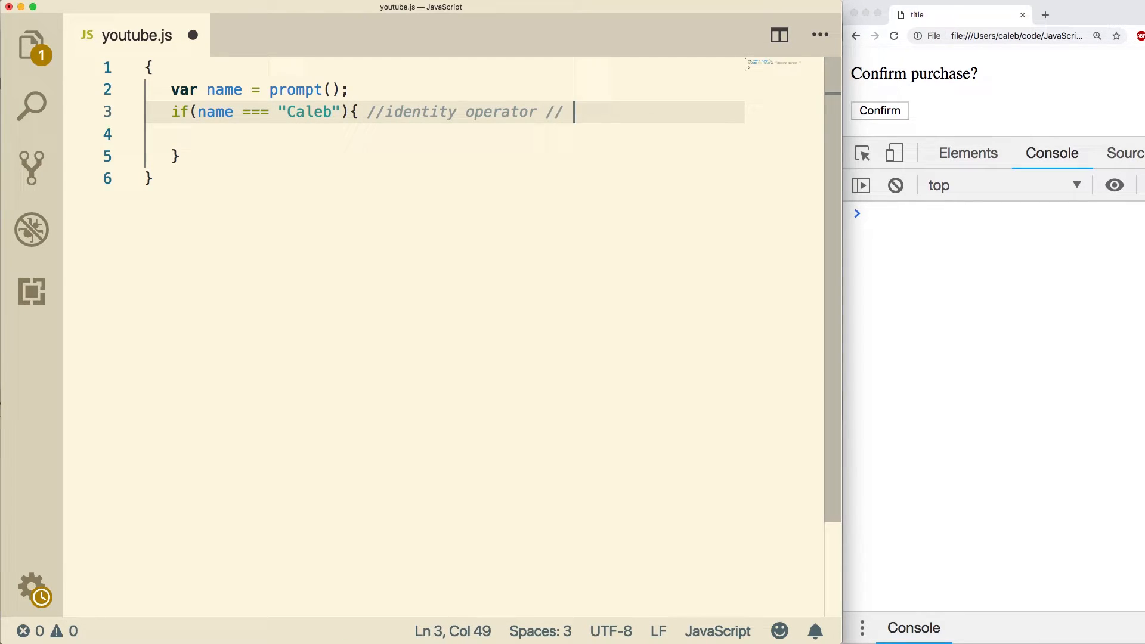
text(strict equality)
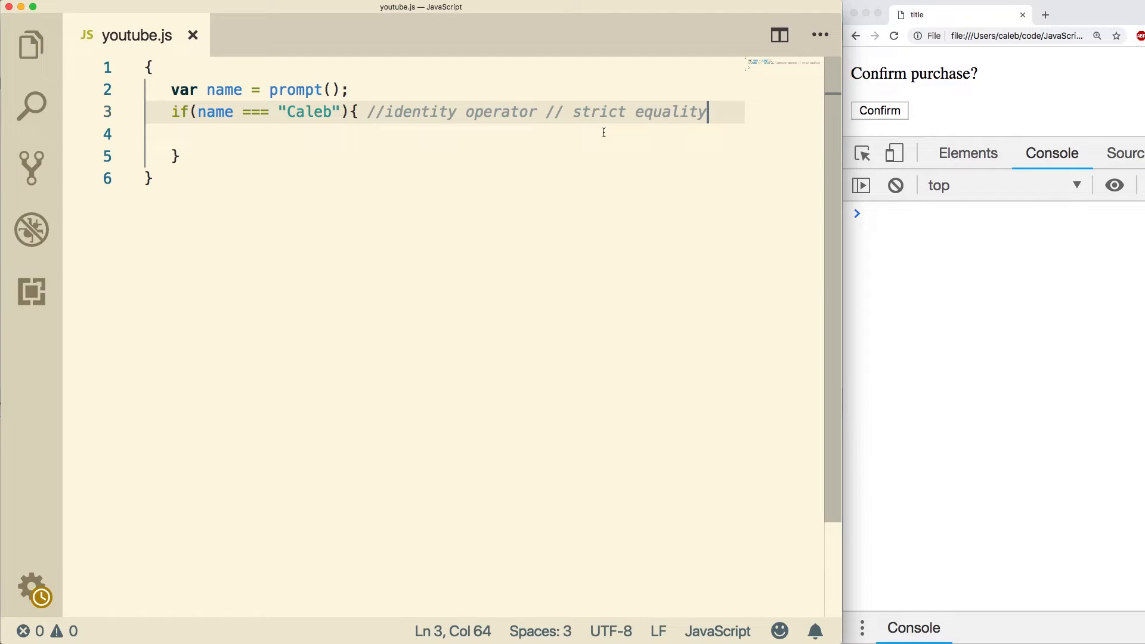
double_click(599, 112)
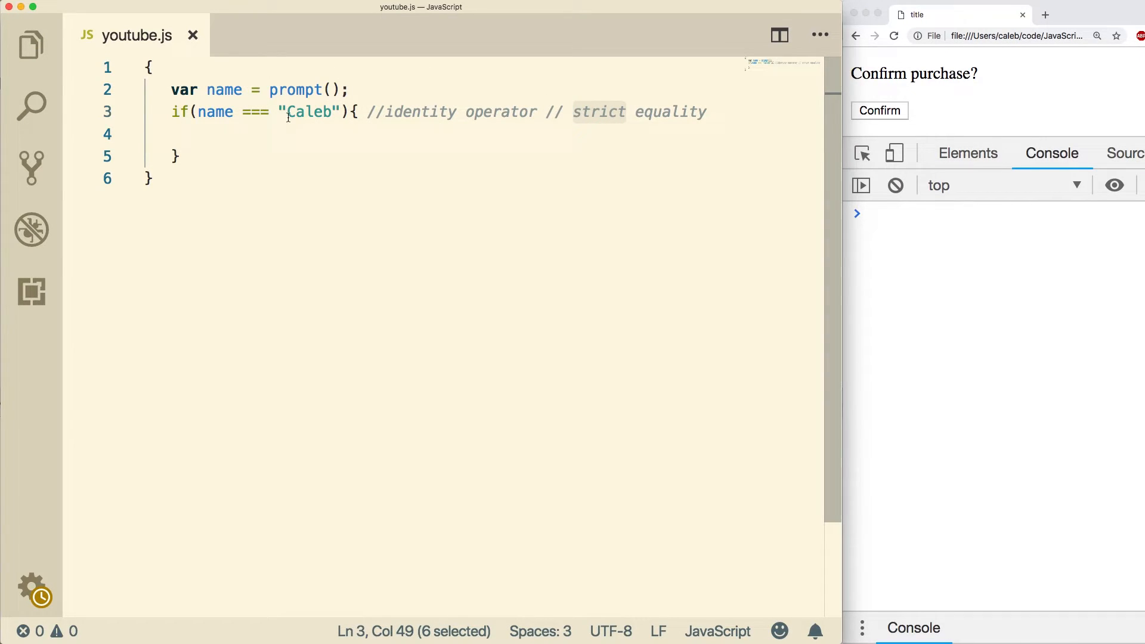
double_click(309, 111)
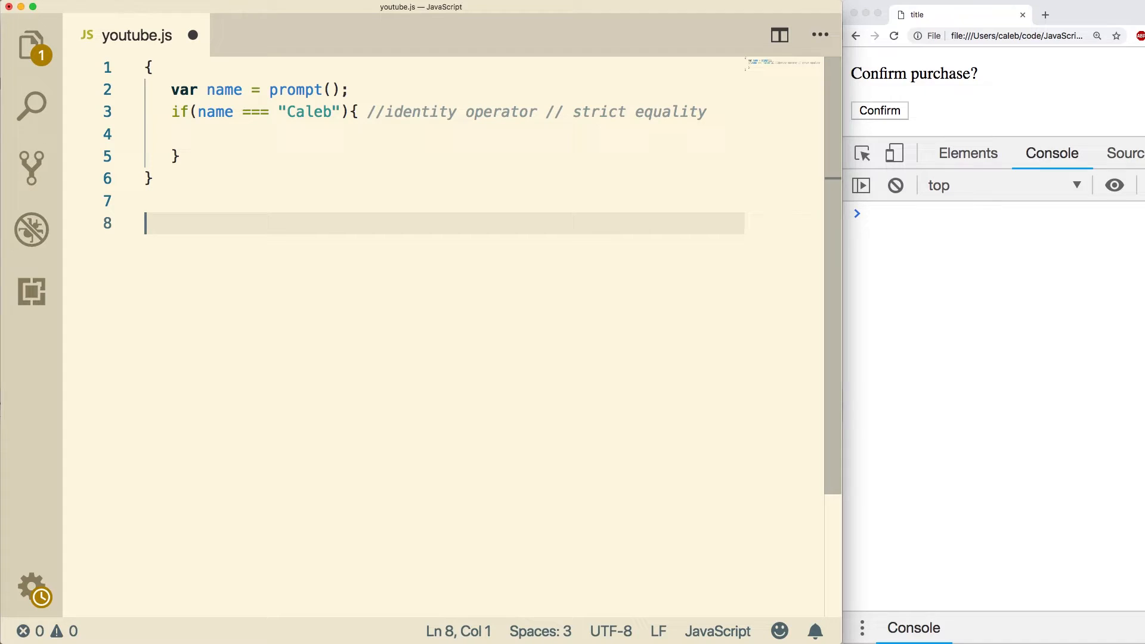
text(5)
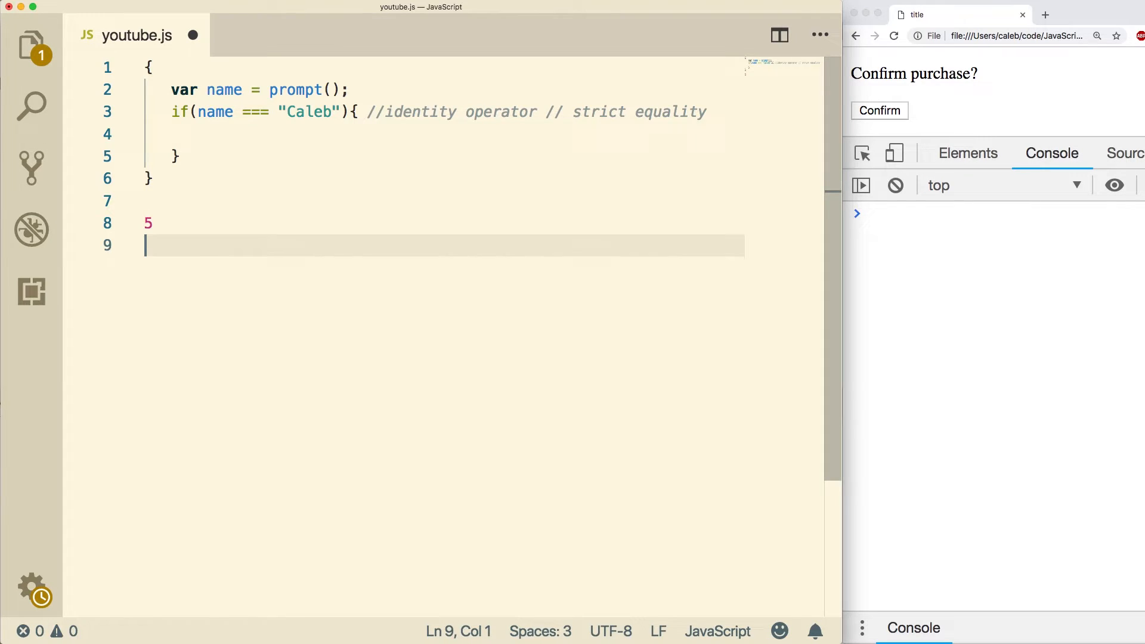
text("5")
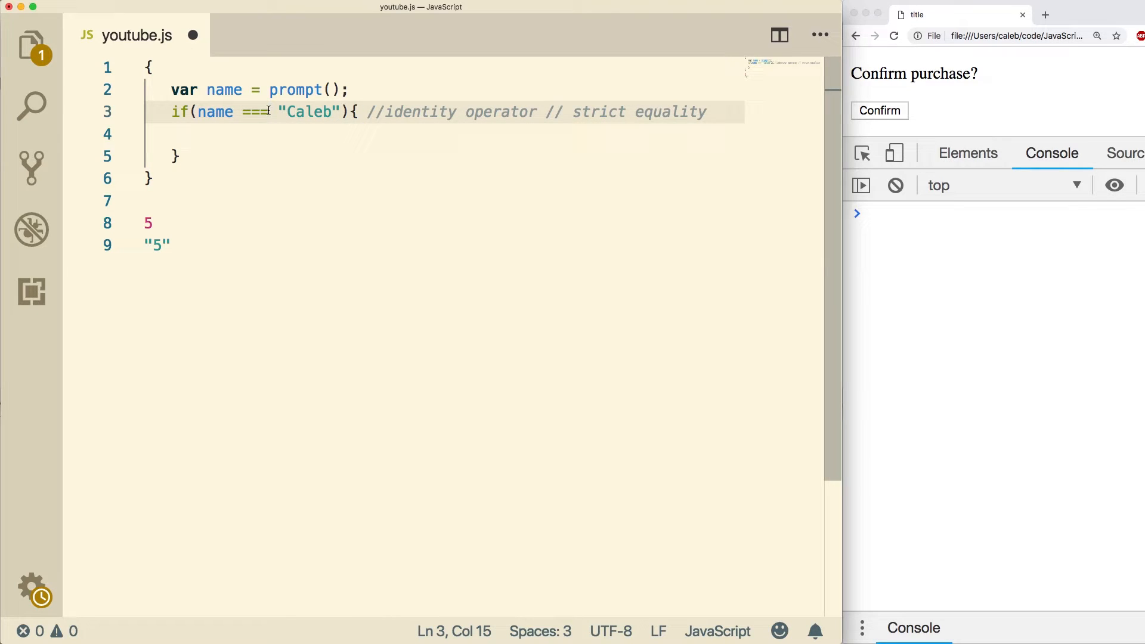
key(Backspace)
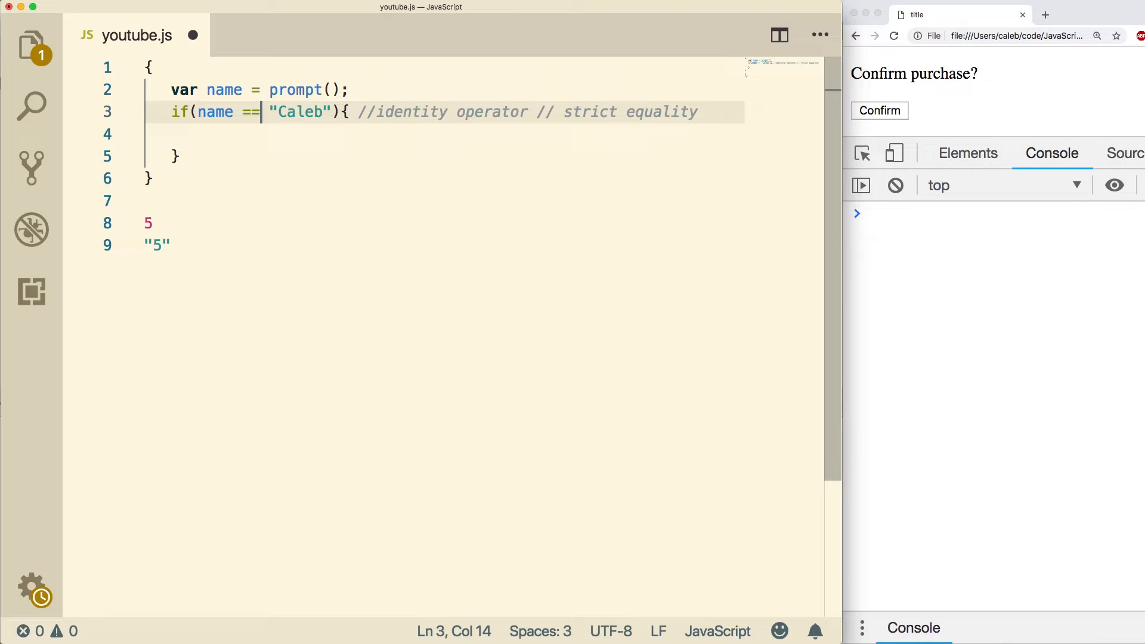
text(=)
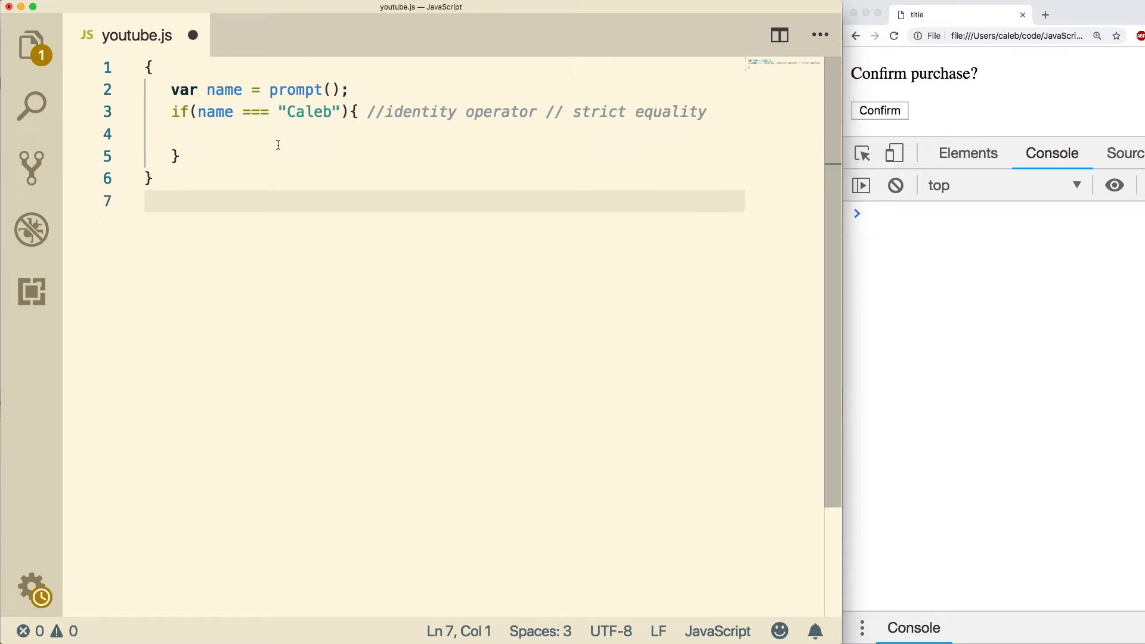
click(292, 134)
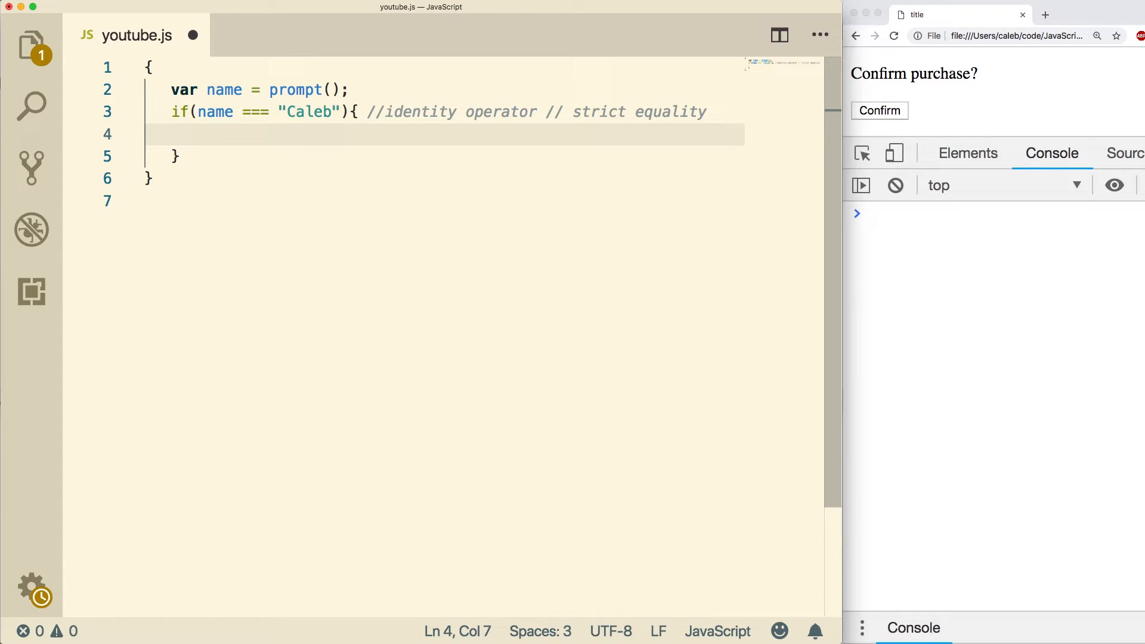
text(console.log("Welcome!");)
text(Caleb)
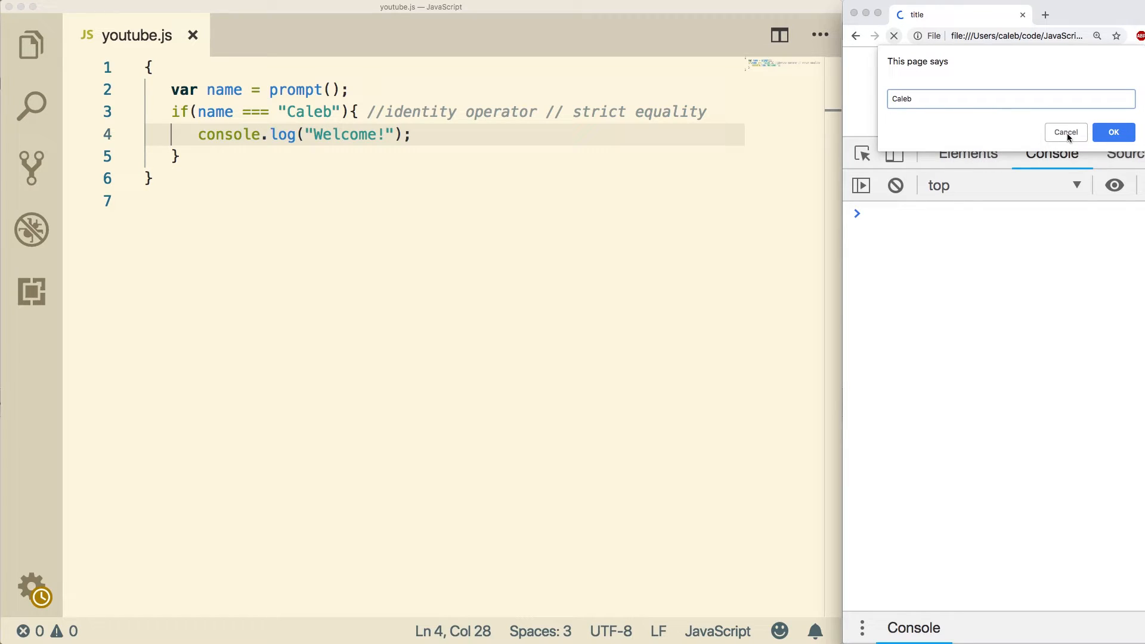
click(1113, 132)
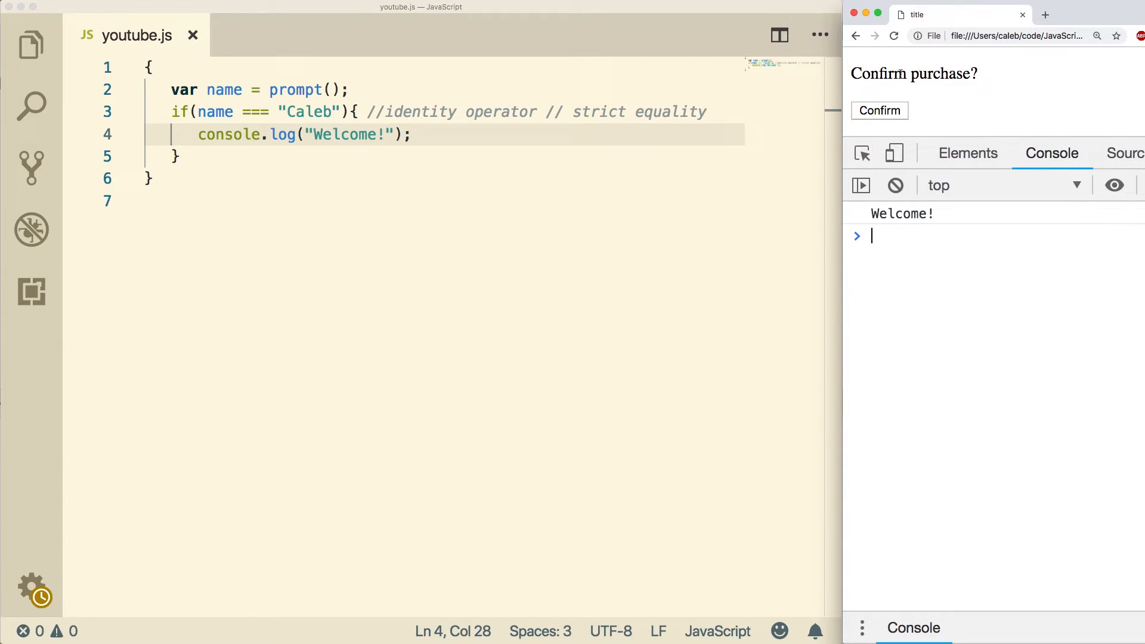
text(caleb)
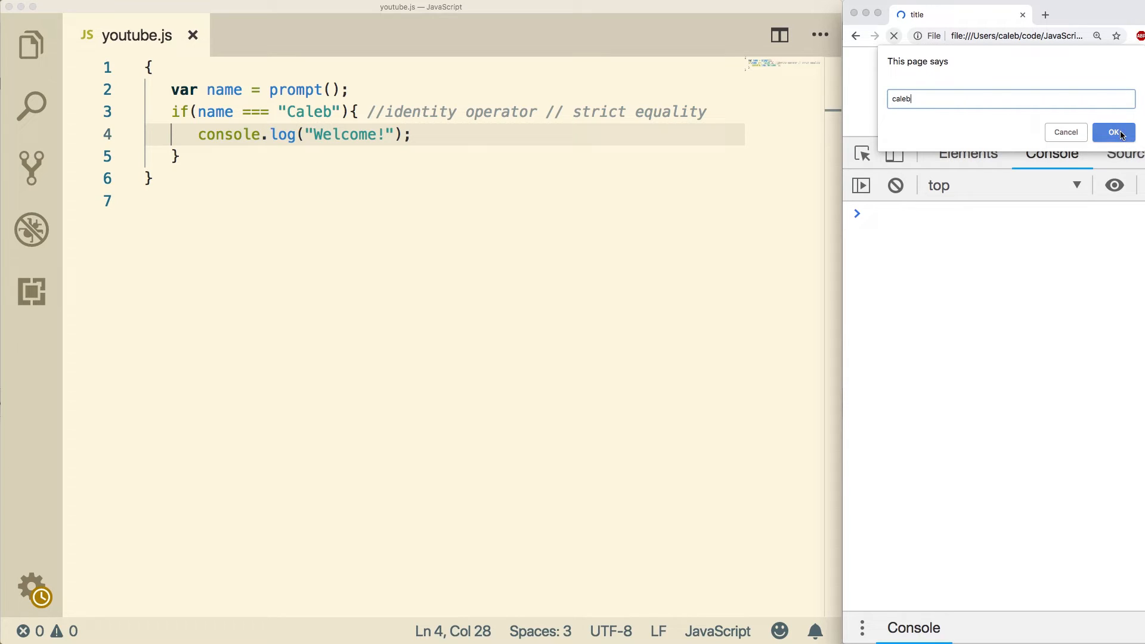
click(1114, 132)
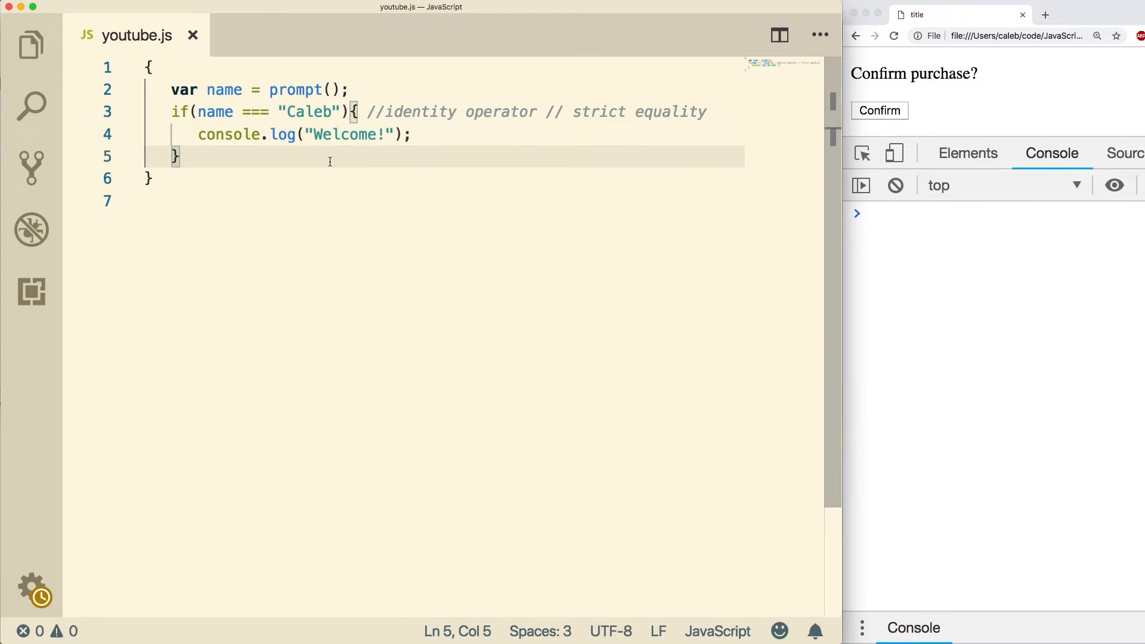
text(else)
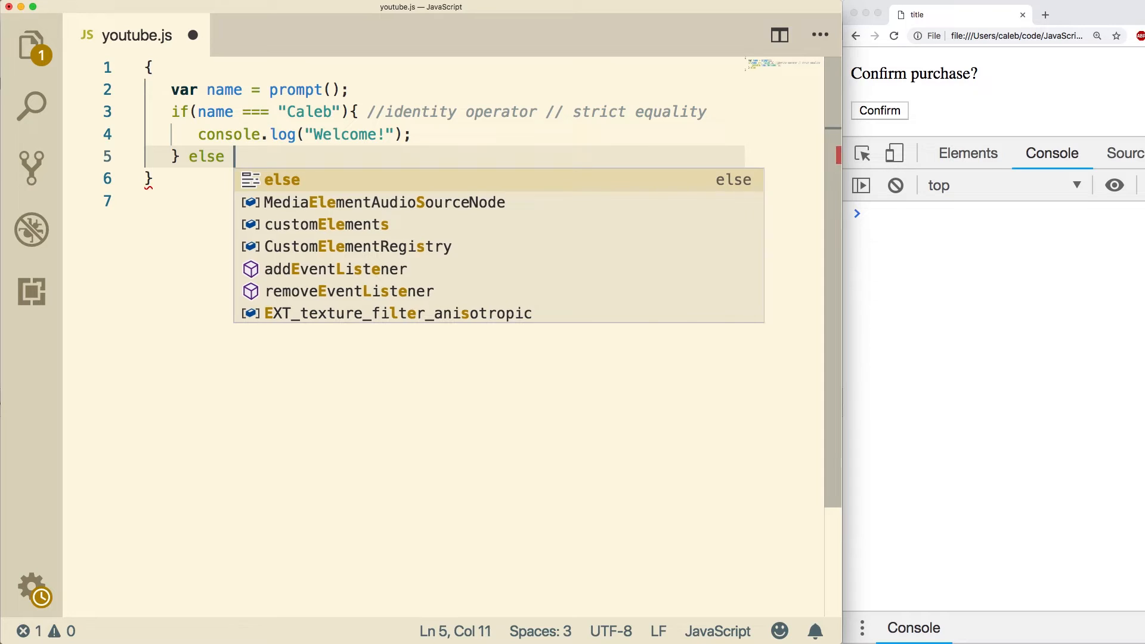
text({)
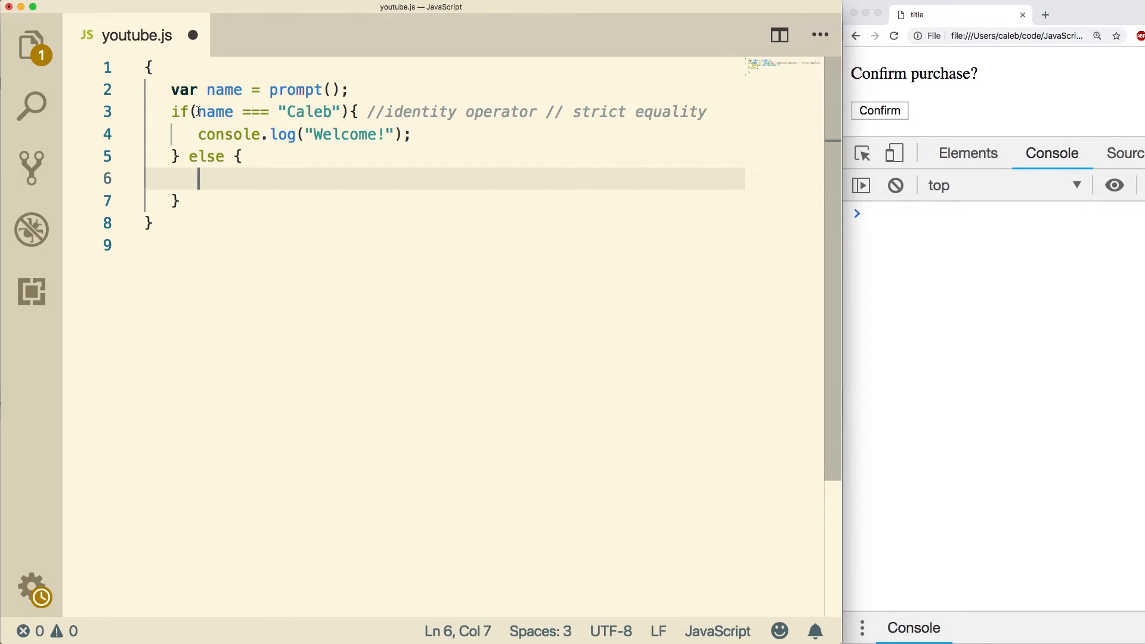
text(console.log("You are not welcome!");)
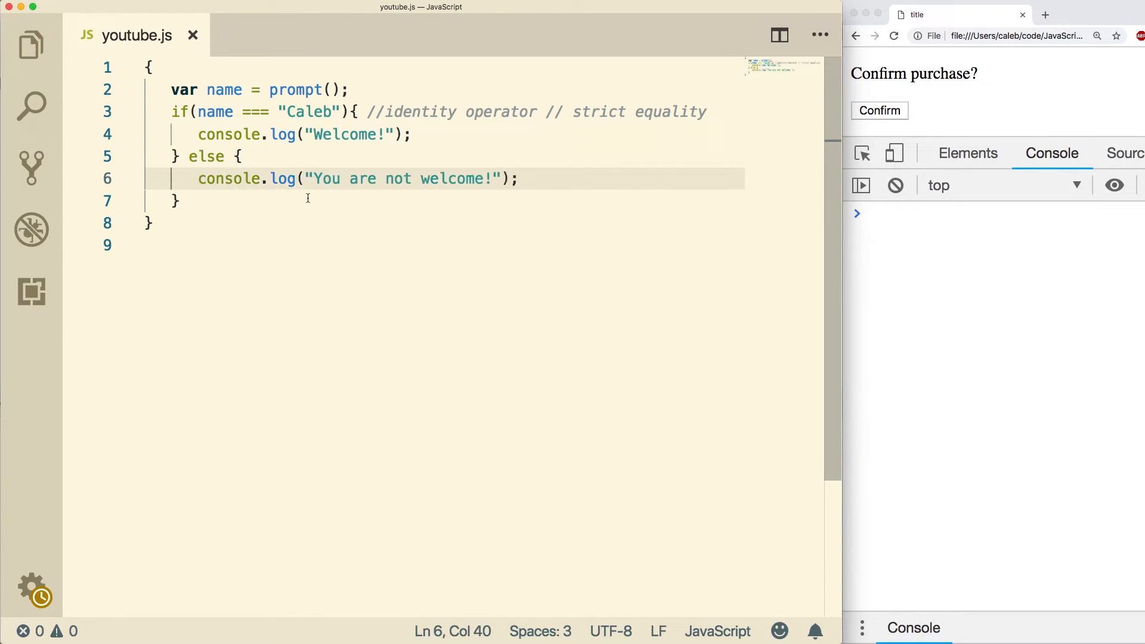
click(879, 110)
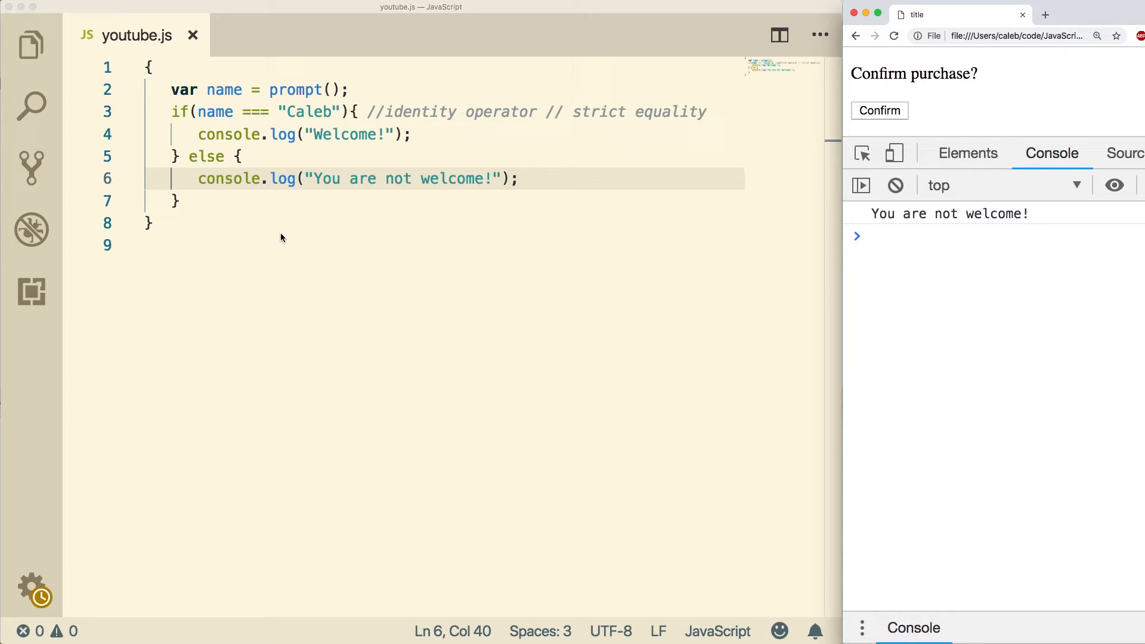
double_click(207, 157)
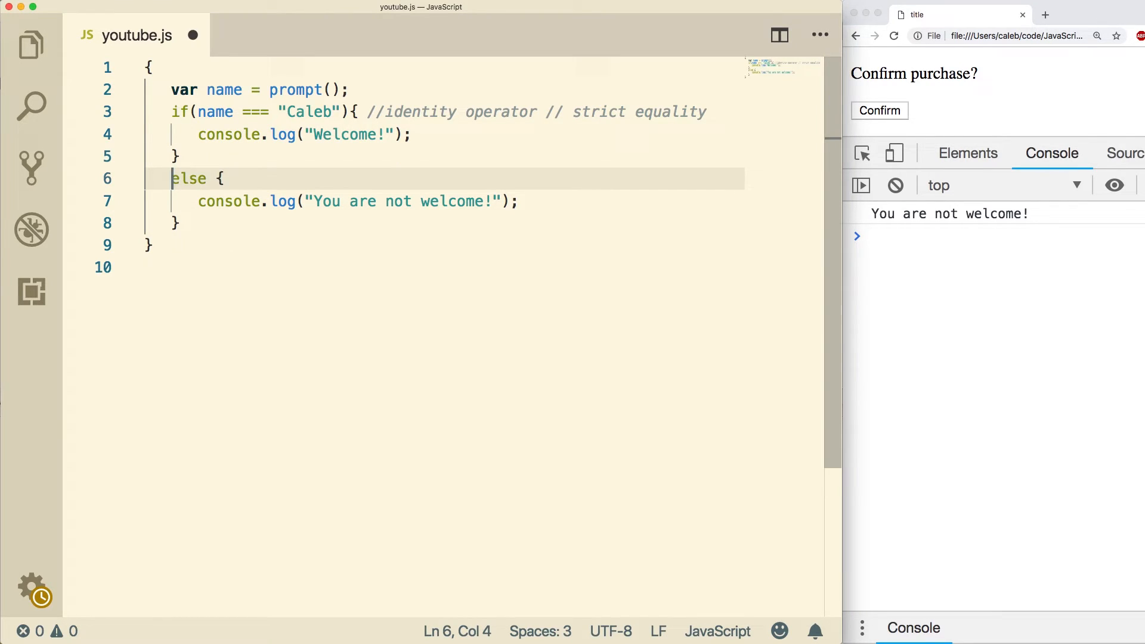
text(else if()
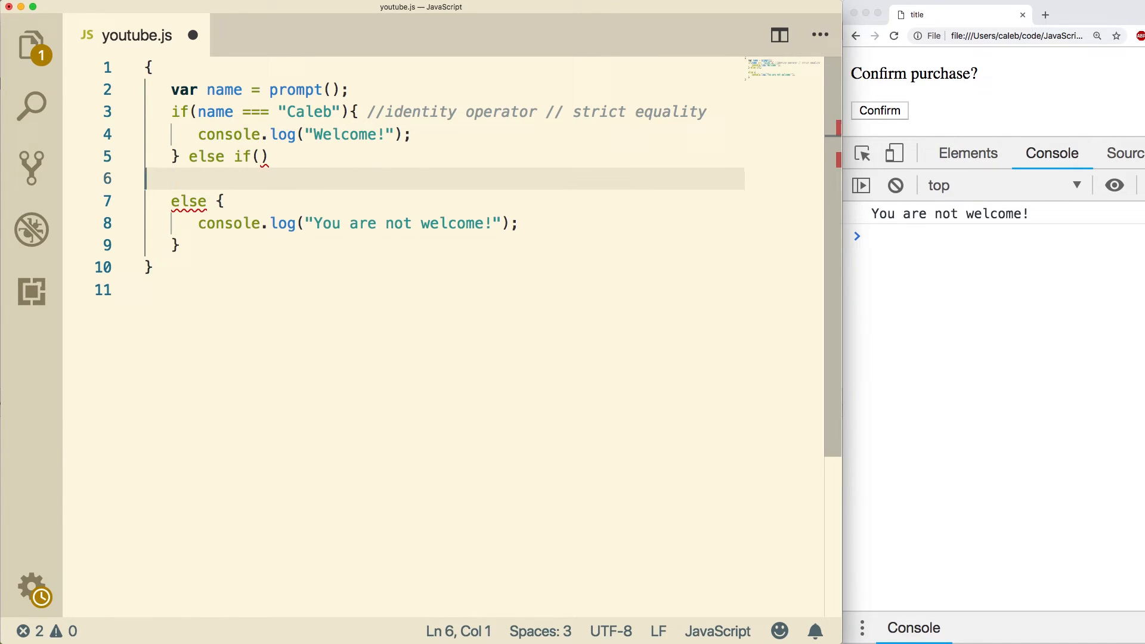
text({)
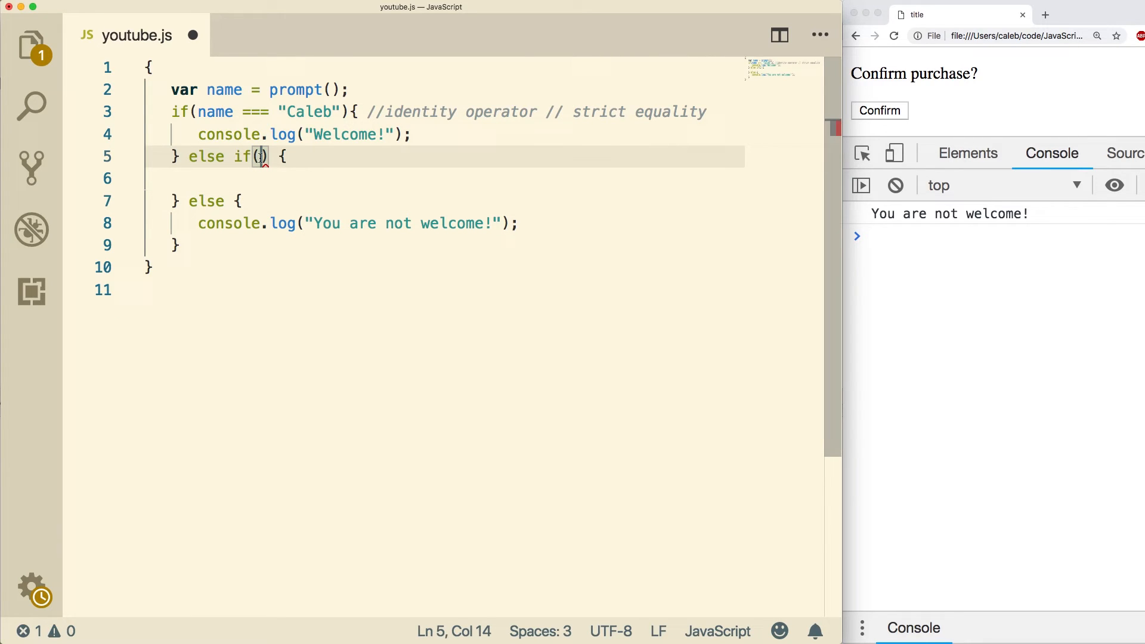
text(name === "Sally)
click(430, 179)
text(console.)
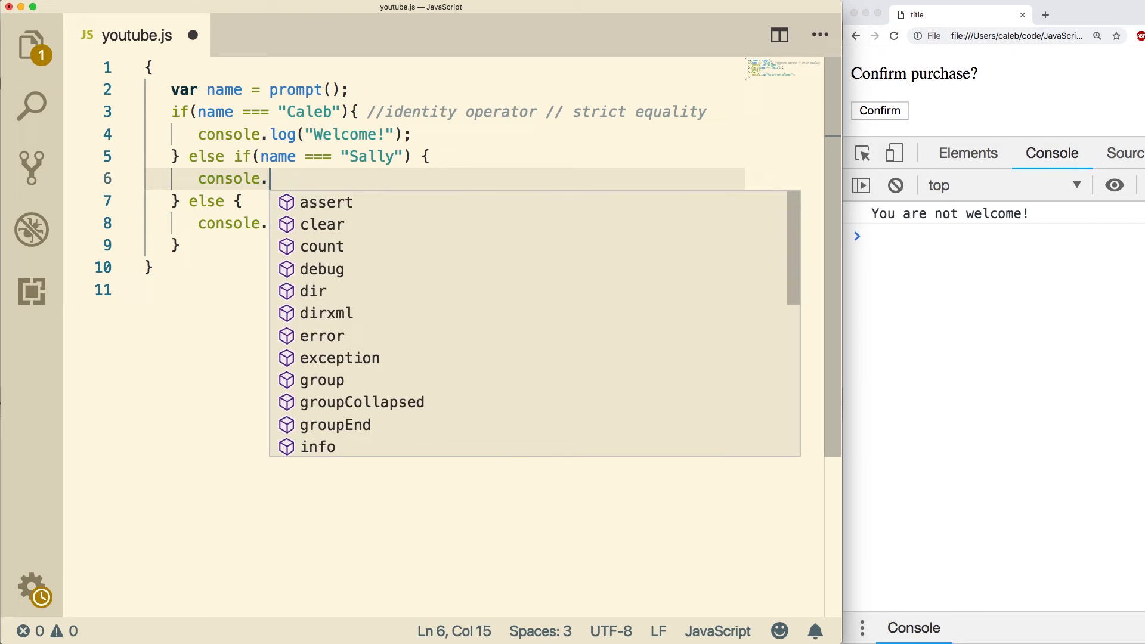
text(log("Welcomem Sally!");)
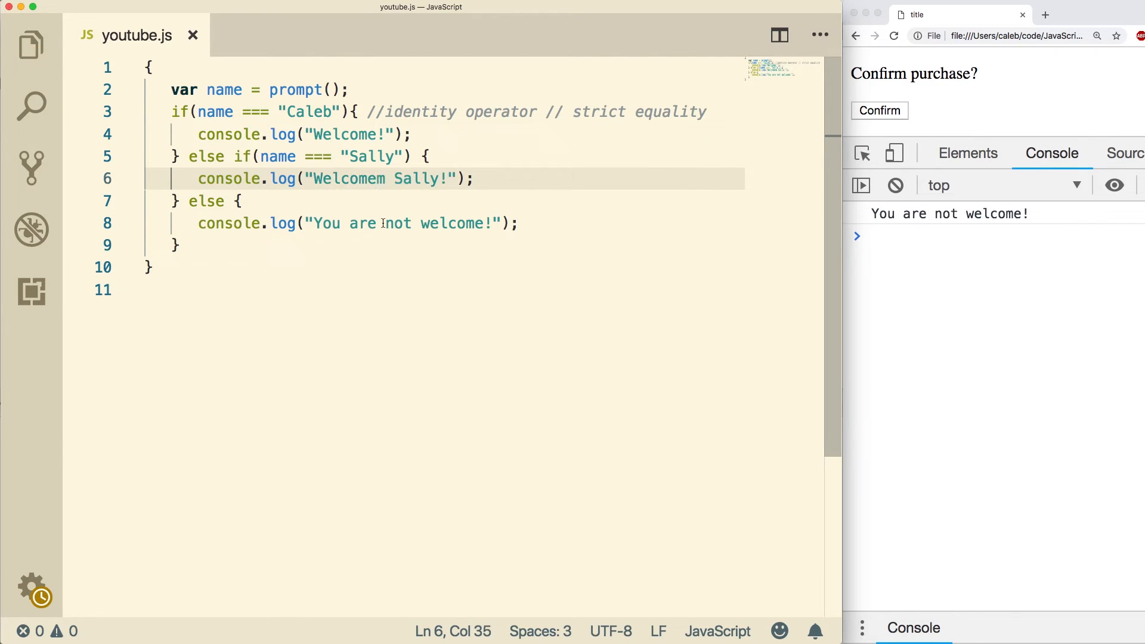
click(879, 110)
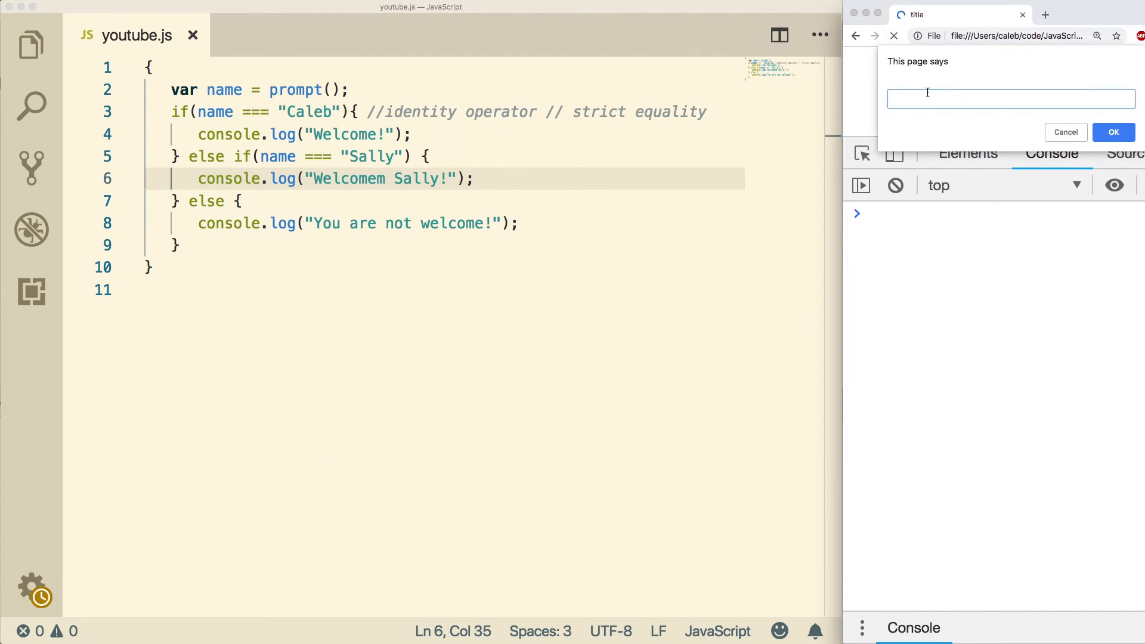
click(1113, 132)
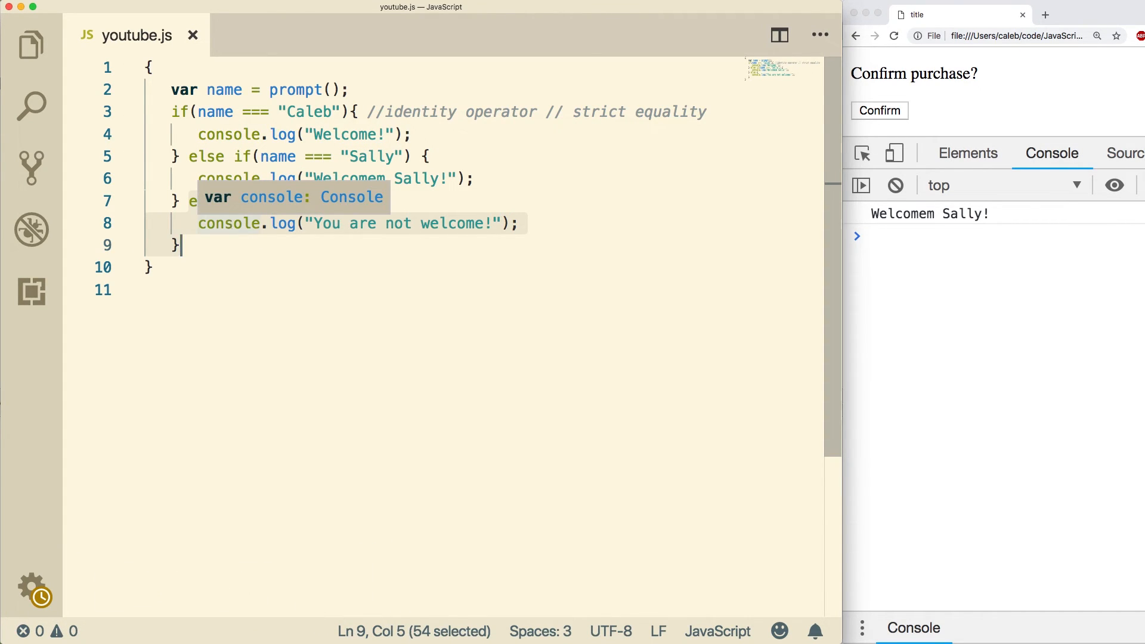
key(Delete)
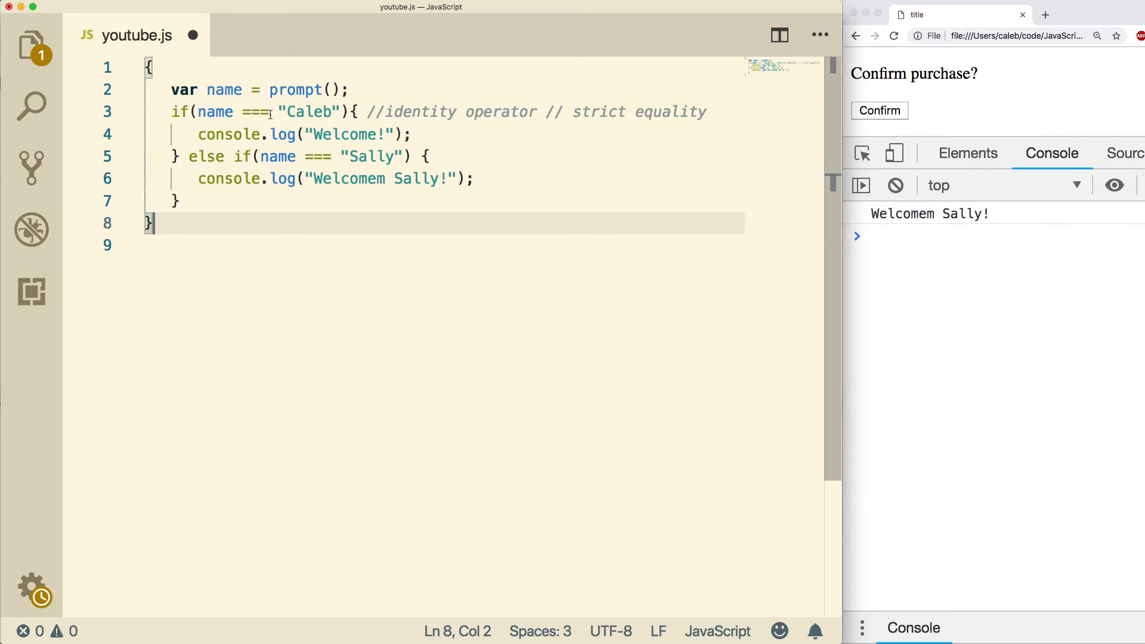
double_click(254, 111)
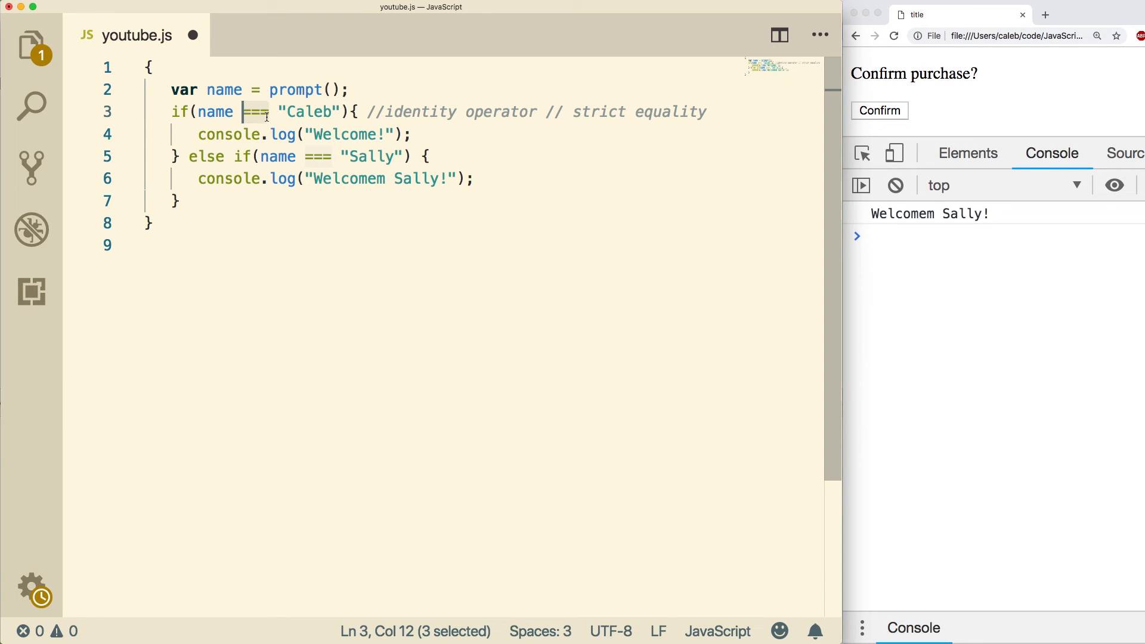
mouse_move(429, 327)
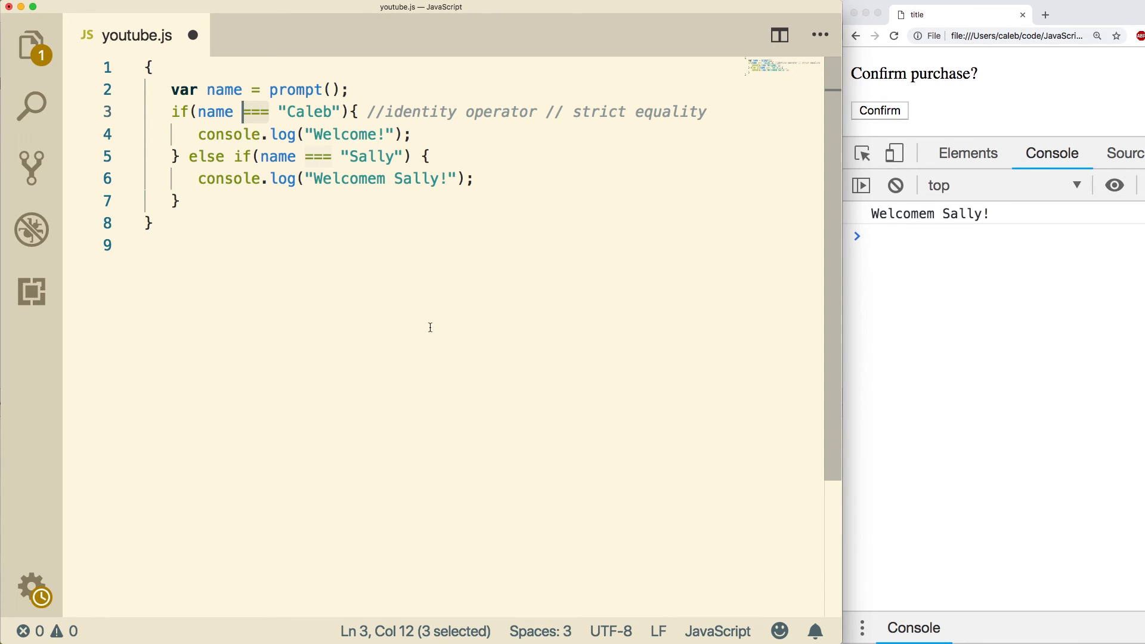